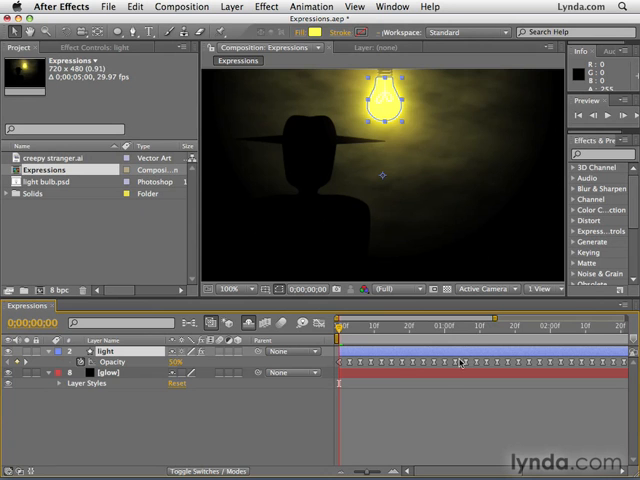
mouse_move(210, 418)
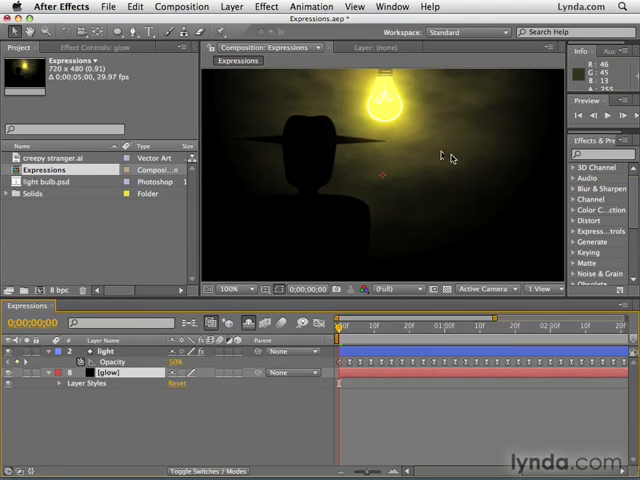
mouse_move(504, 103)
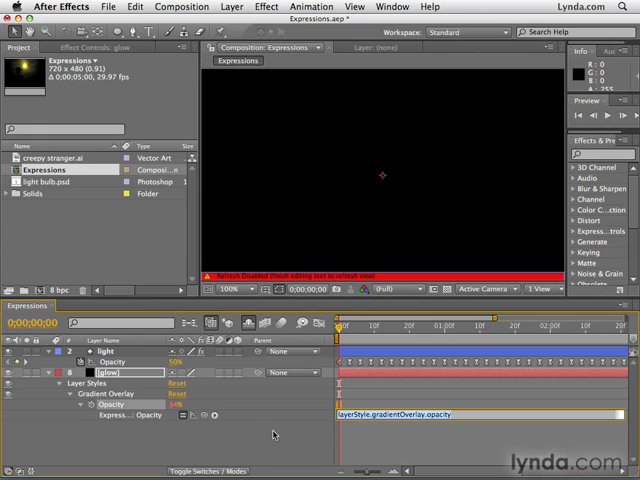
mouse_move(344, 428)
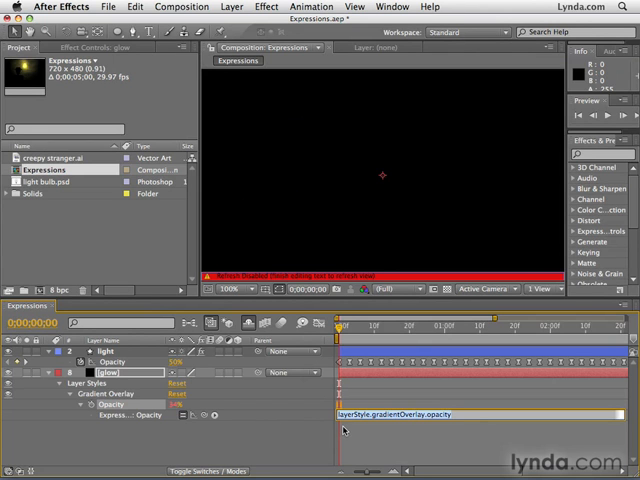
mouse_move(441, 422)
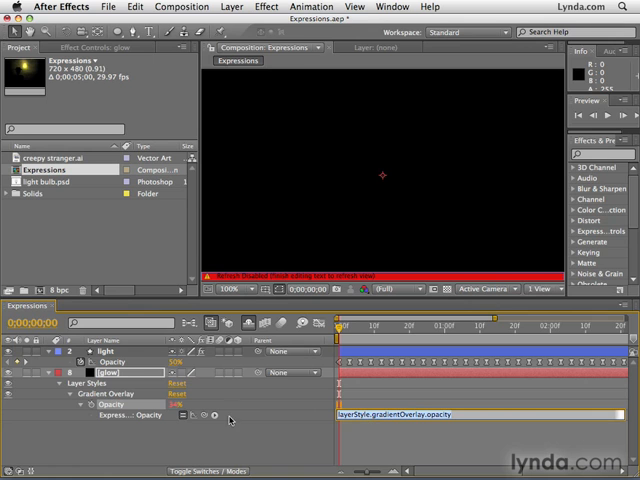
mouse_move(203, 415)
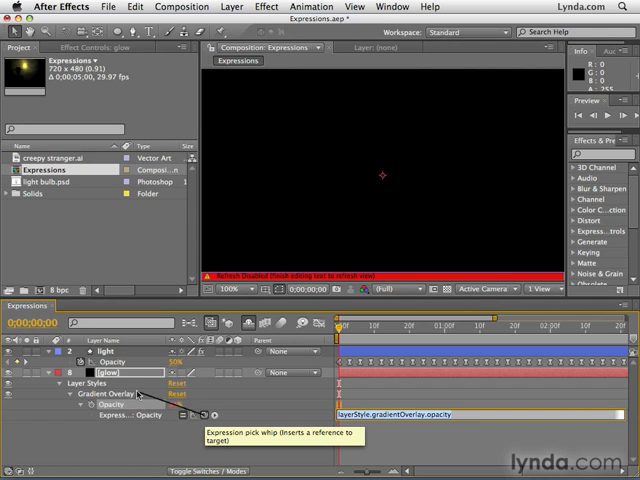
Pick-whip the glow's Gradient Overlay Opacity expression to the light layer's Opacity.
drag(207, 410, 120, 362)
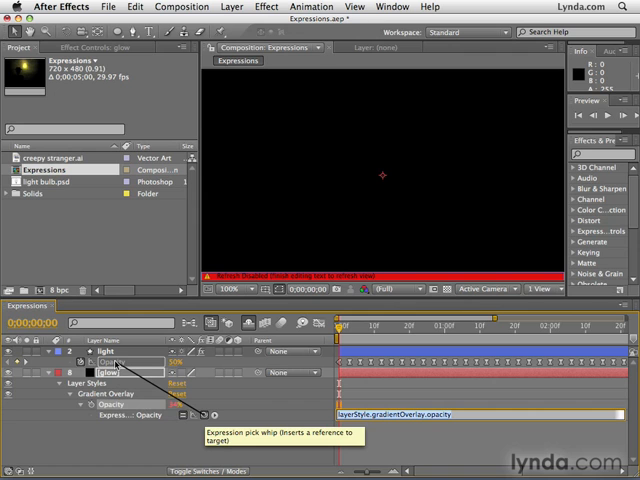
drag(218, 415, 117, 361)
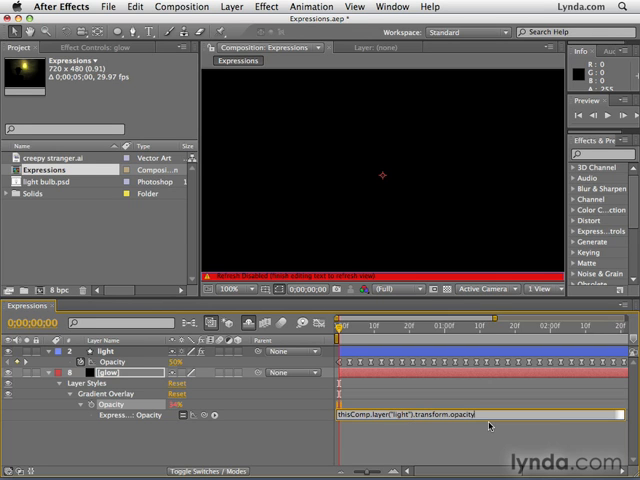
mouse_move(445, 427)
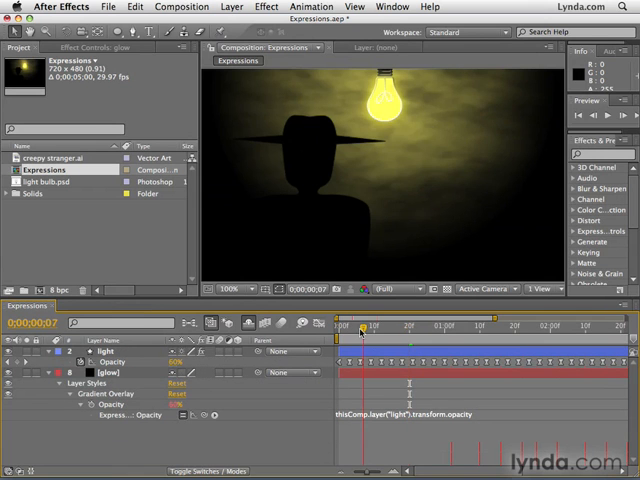
Scrub the timeline to watch the background glow dim in step with the bulb.
drag(360, 330, 340, 330)
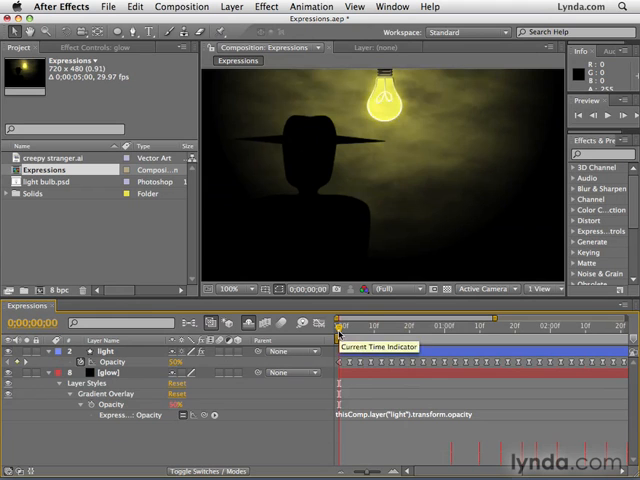
drag(340, 328, 530, 328)
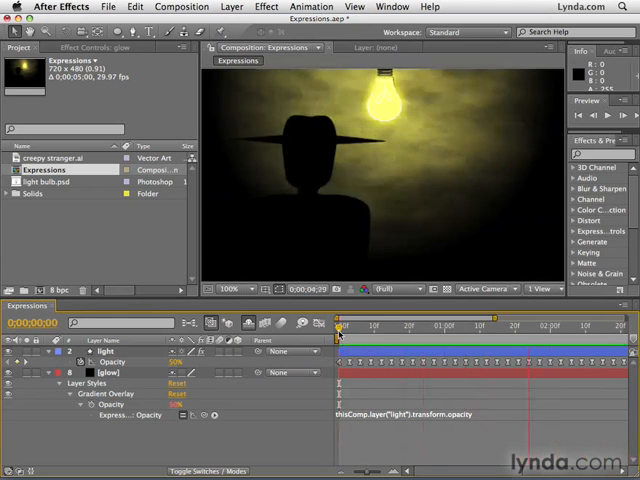